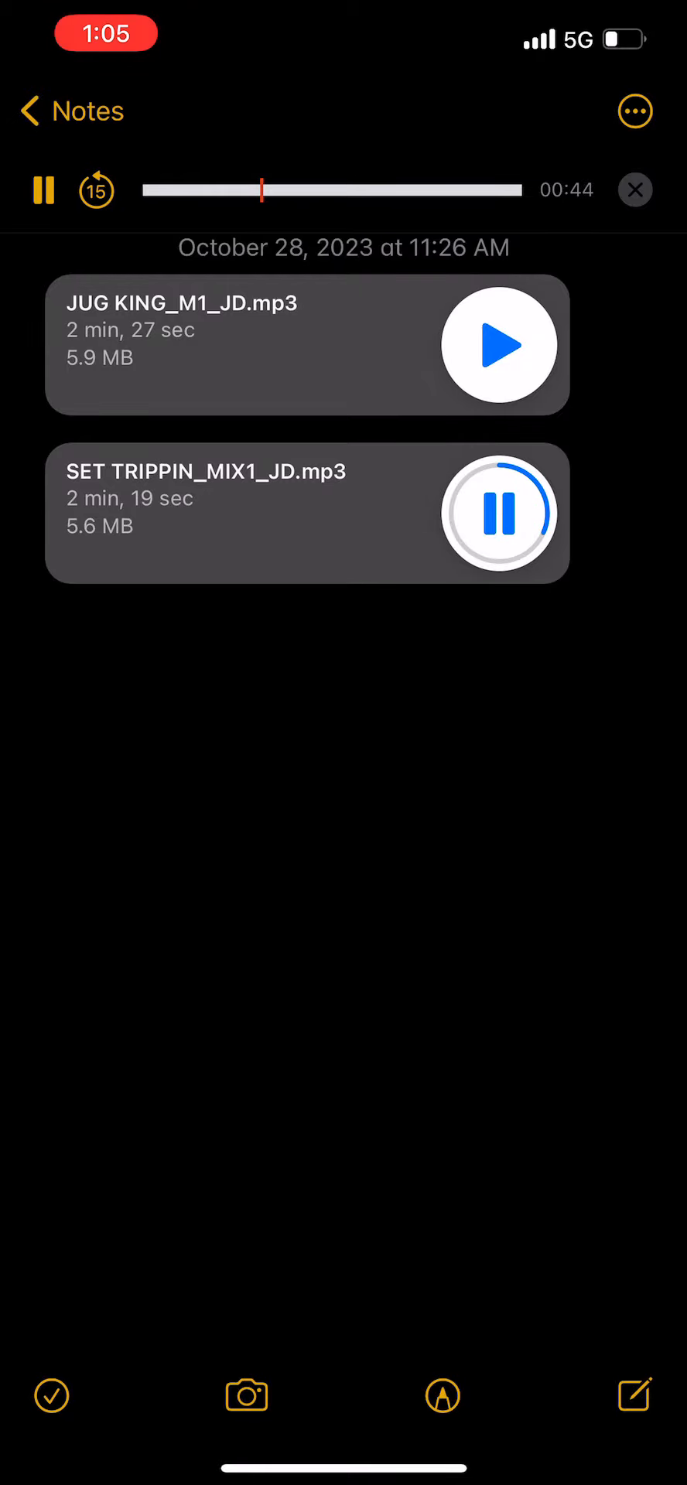
key(volume_up)
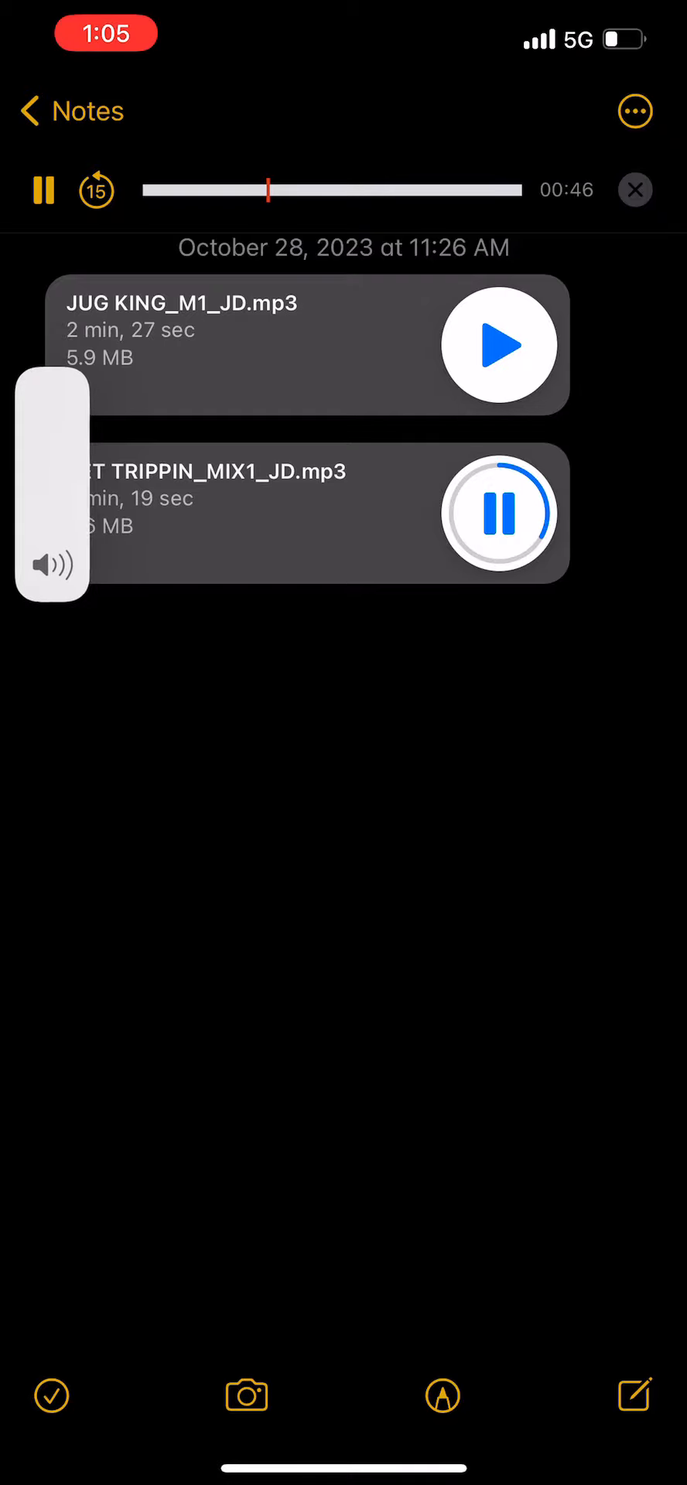